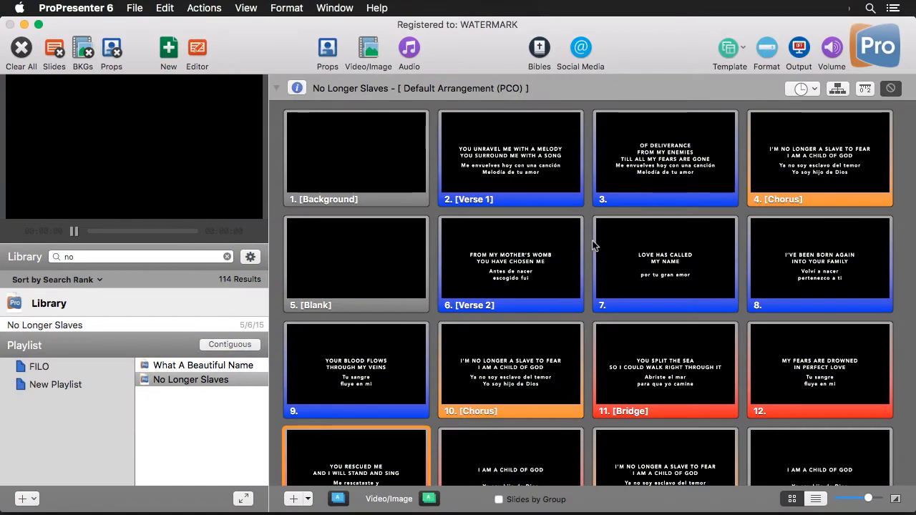
mouse_move(202, 50)
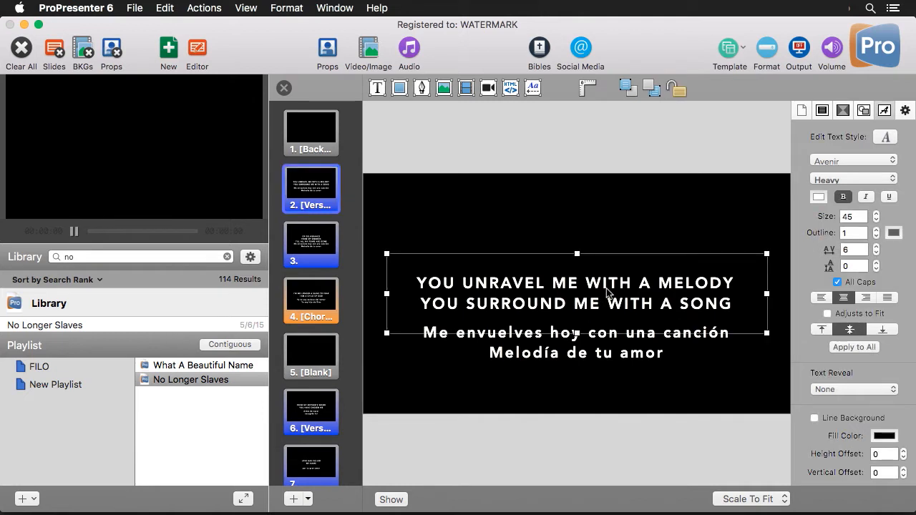
mouse_move(607, 370)
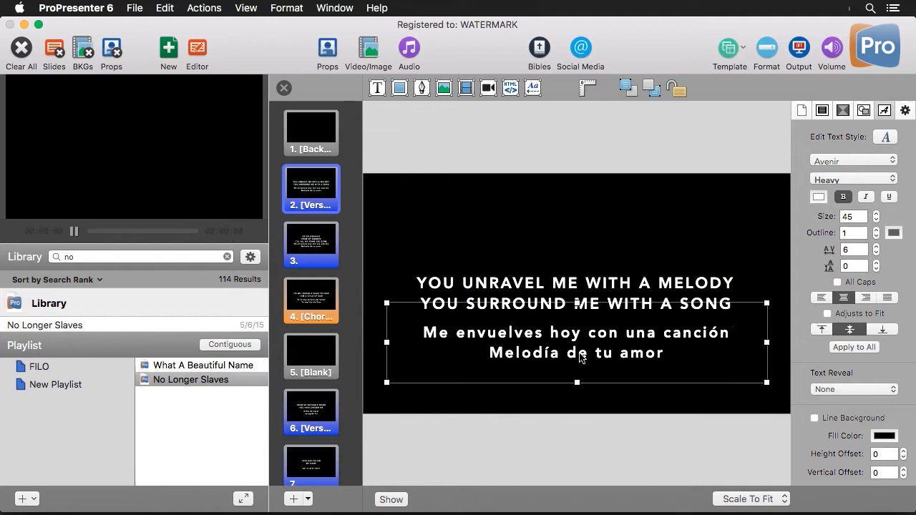
mouse_move(742, 206)
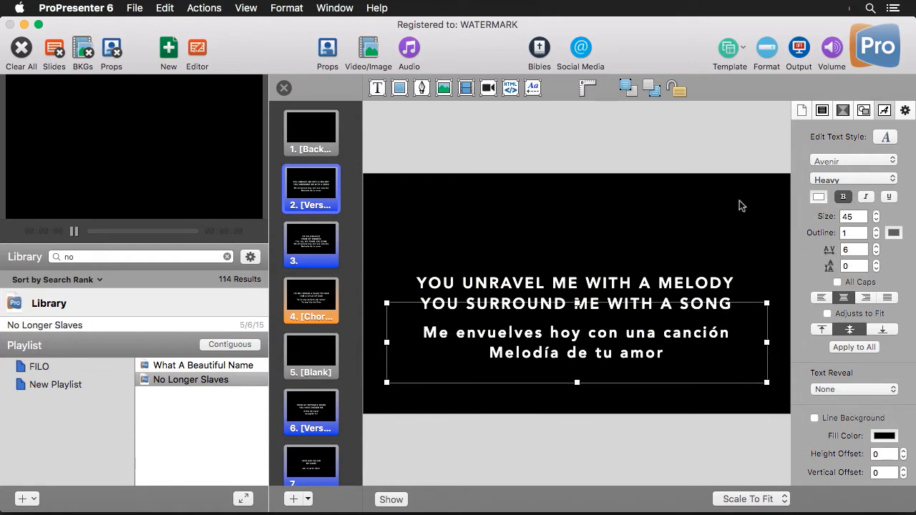
Inspect the two text boxes' names: "English" for the top lines, "Alternate" for the Spanish
left_click(864, 110)
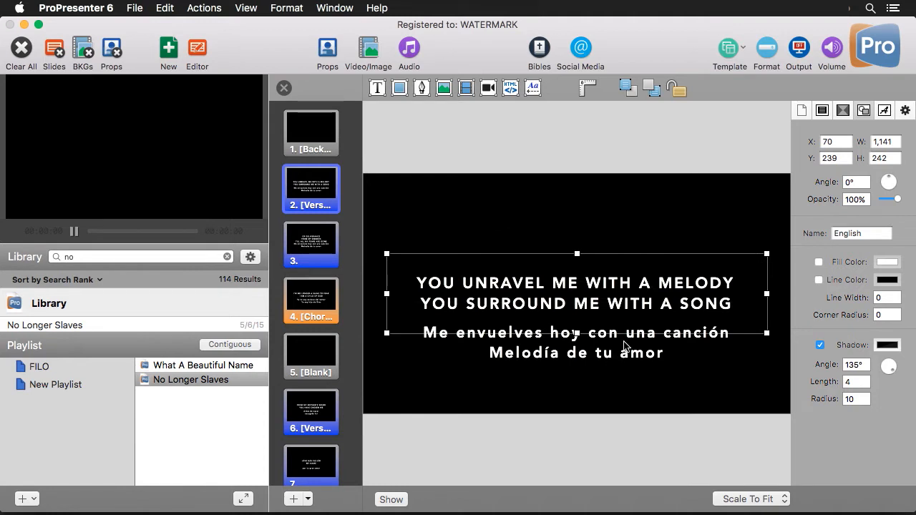
mouse_move(630, 349)
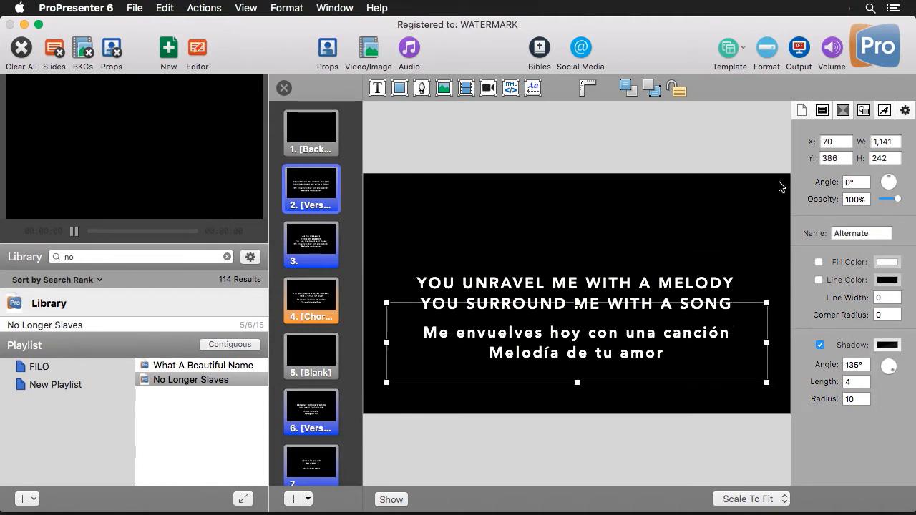
left_click(822, 110)
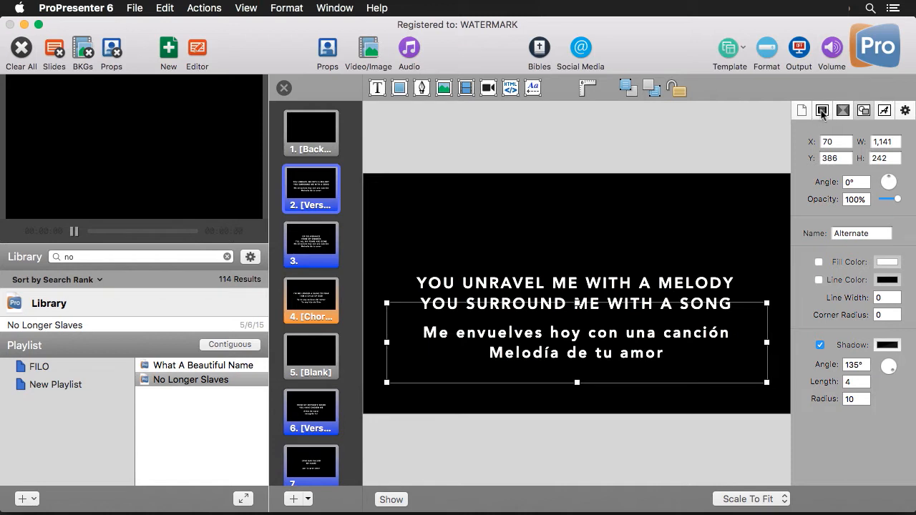
Reorder Verse 1's text boxes so the Alternate (Spanish) box sits above the English
left_click(822, 111)
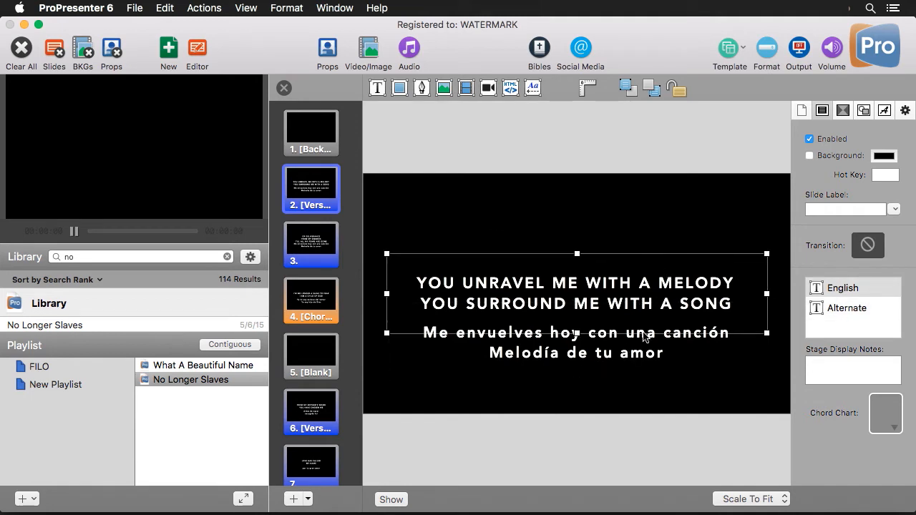
mouse_move(865, 288)
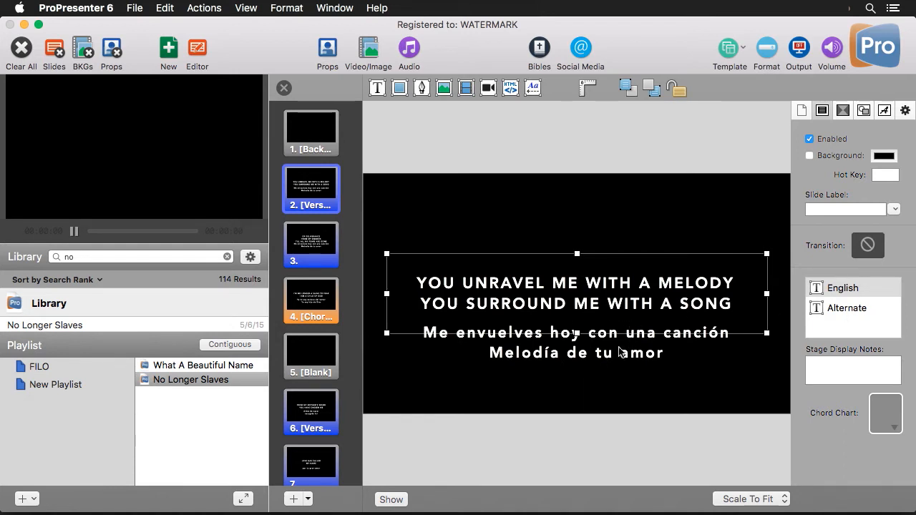
mouse_move(665, 286)
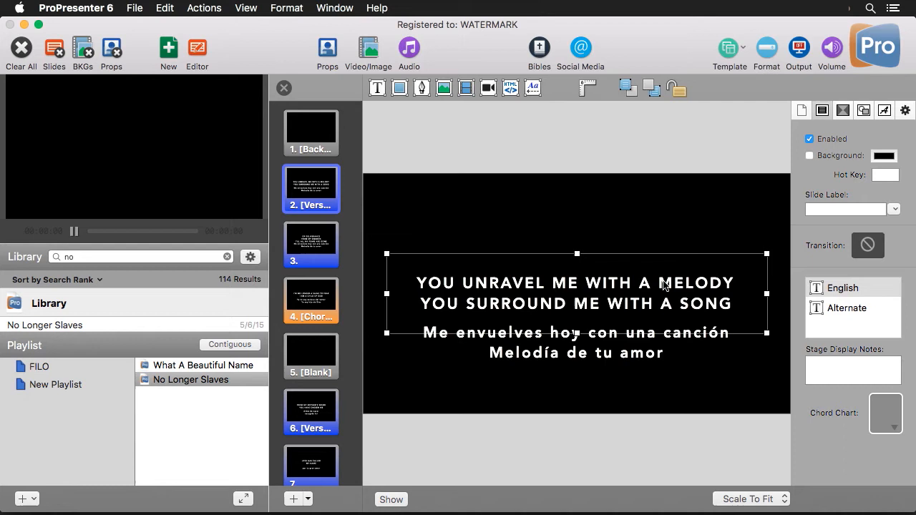
mouse_move(683, 289)
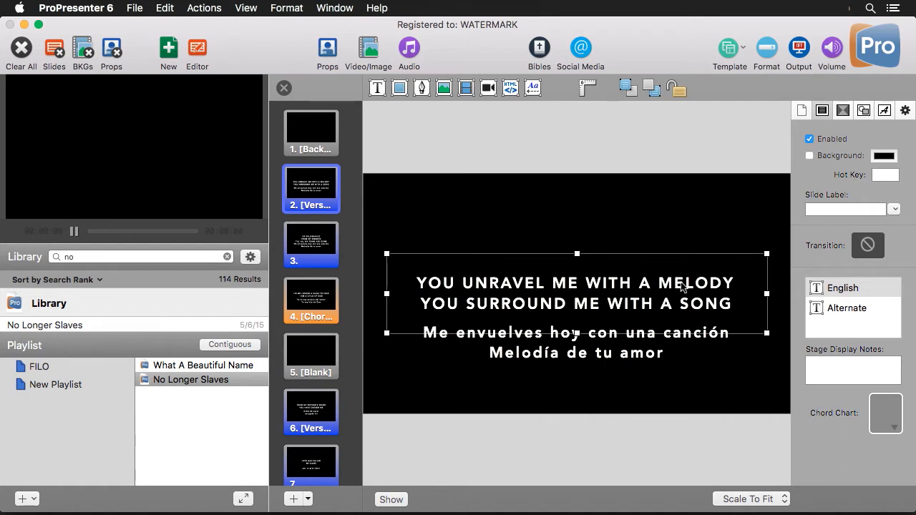
mouse_move(630, 348)
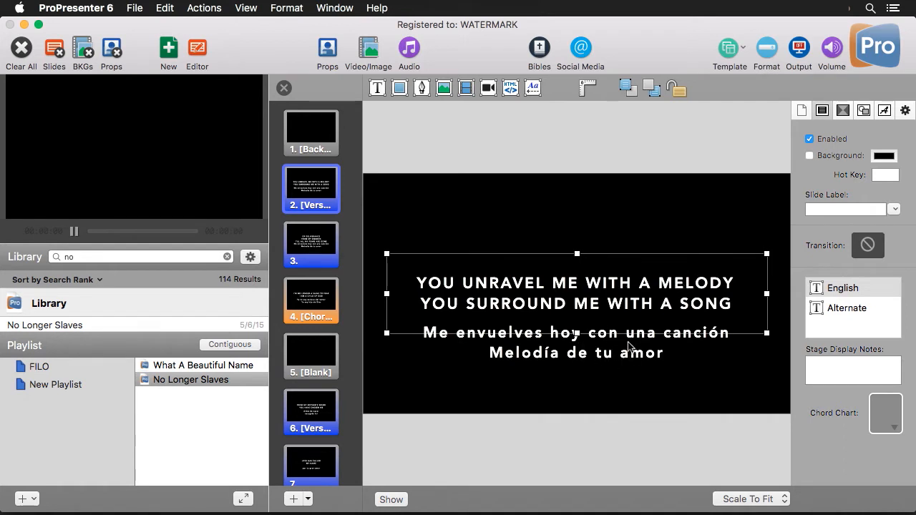
left_click(840, 286)
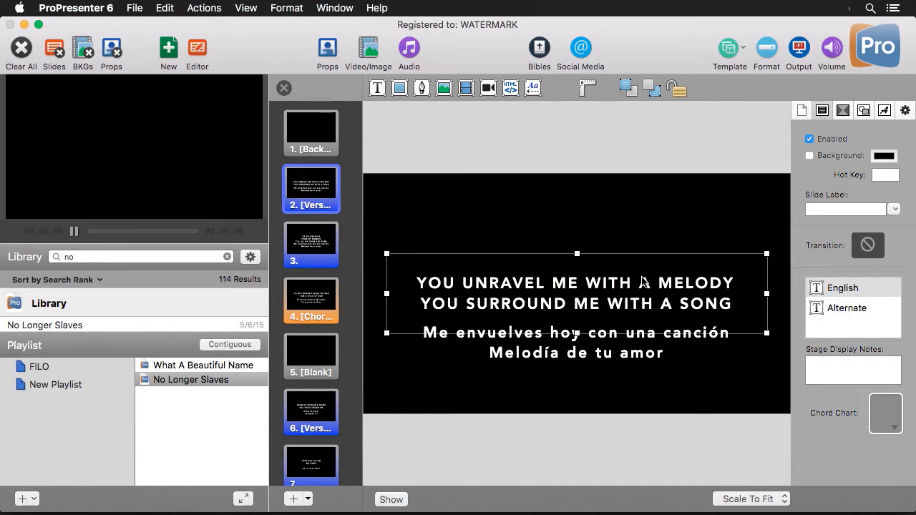
mouse_move(610, 292)
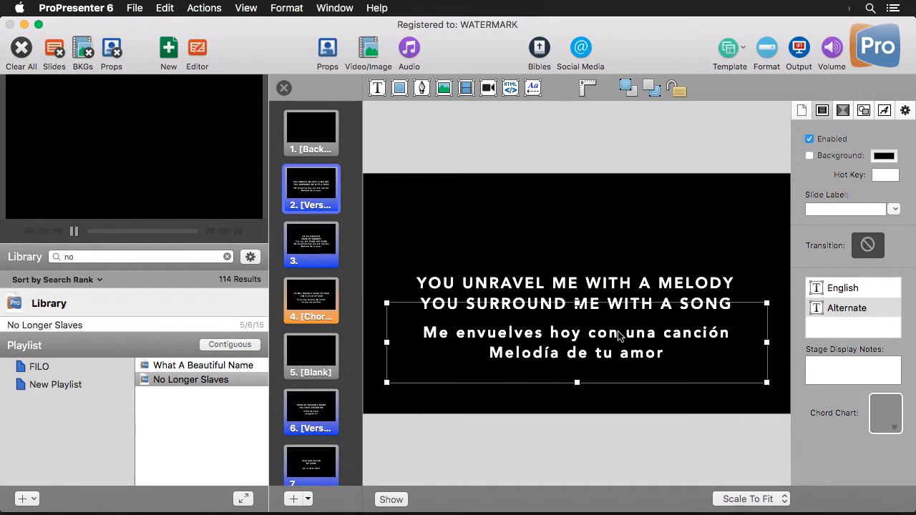
mouse_move(600, 359)
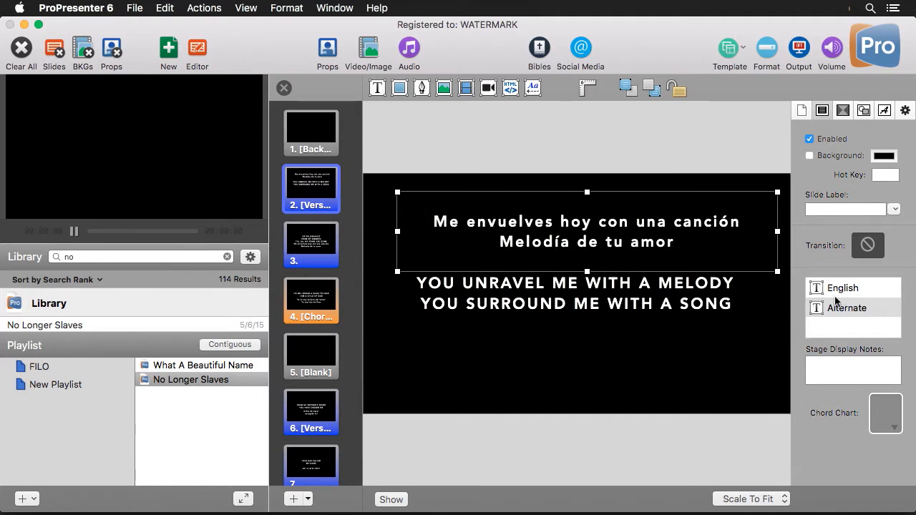
mouse_move(840, 292)
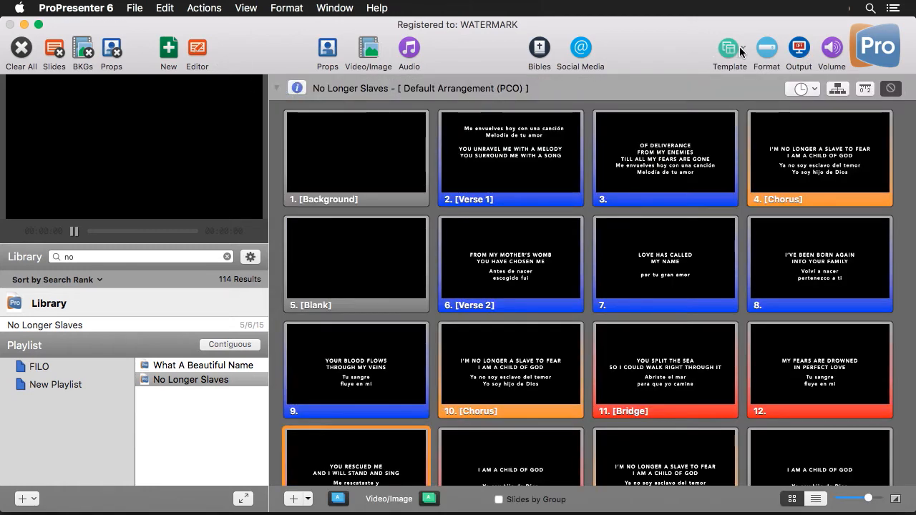
Start editing the Tutorial template group in the Template Editor
left_click(730, 47)
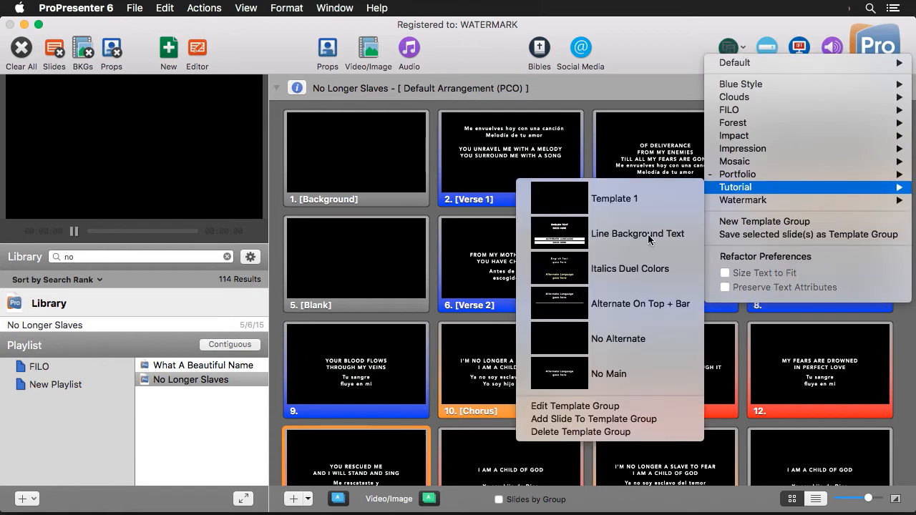
left_click(576, 406)
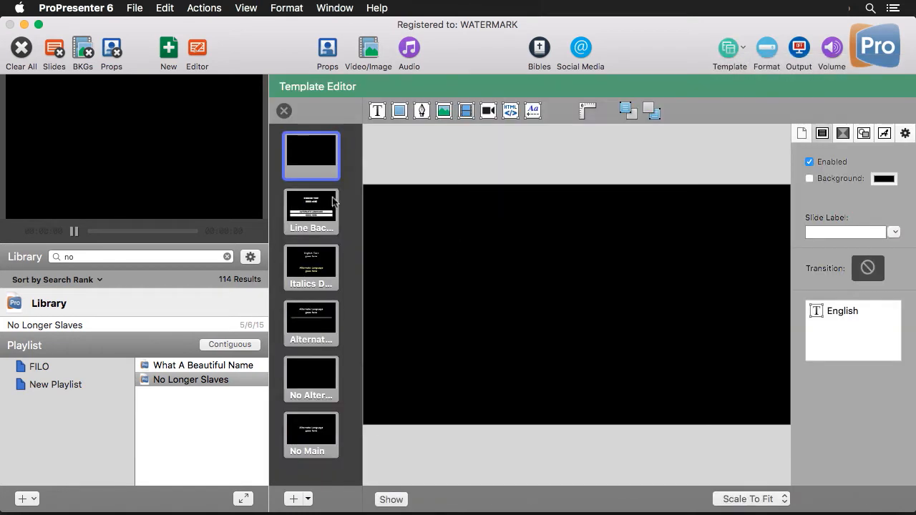
Inspect the Line Background Text template's text boxes, then show Italics Duel Colors
left_click(311, 212)
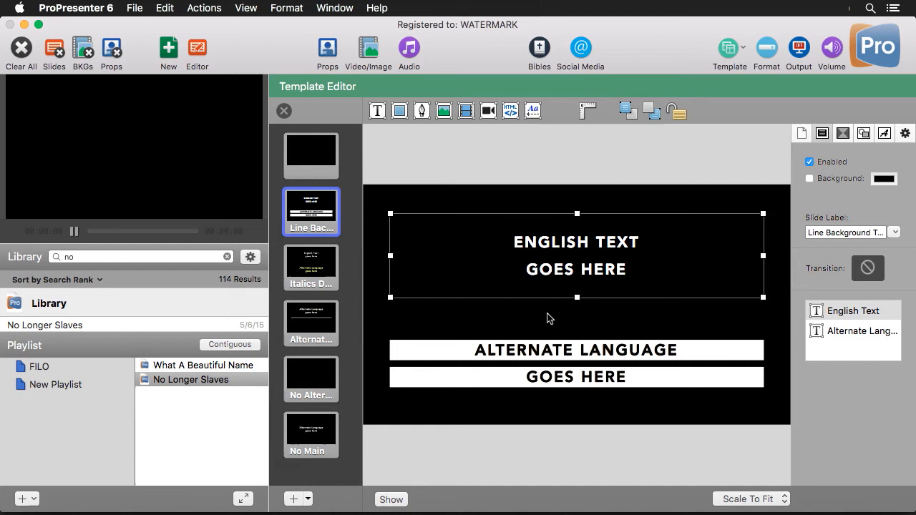
mouse_move(874, 318)
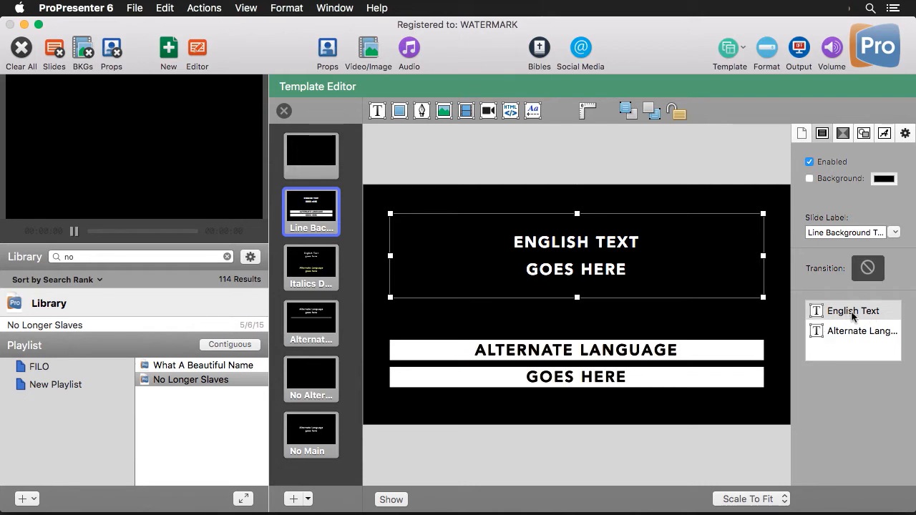
left_click(856, 331)
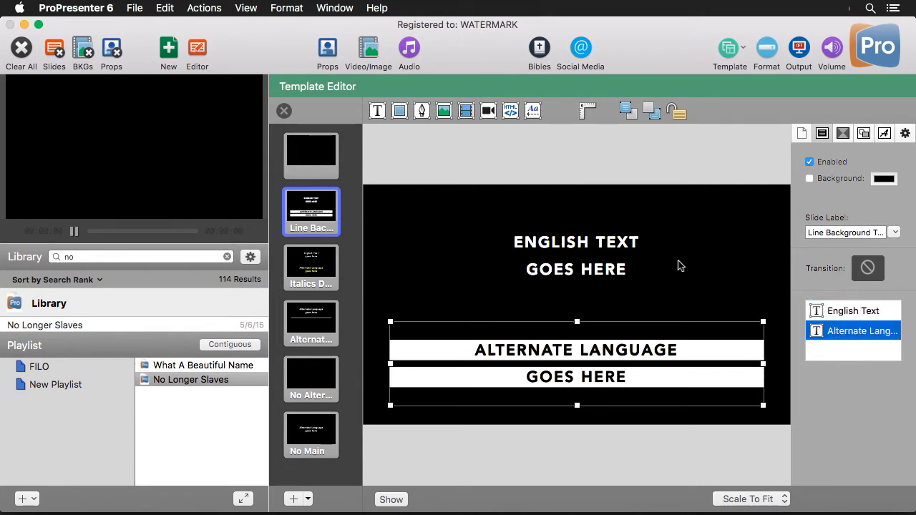
left_click(311, 268)
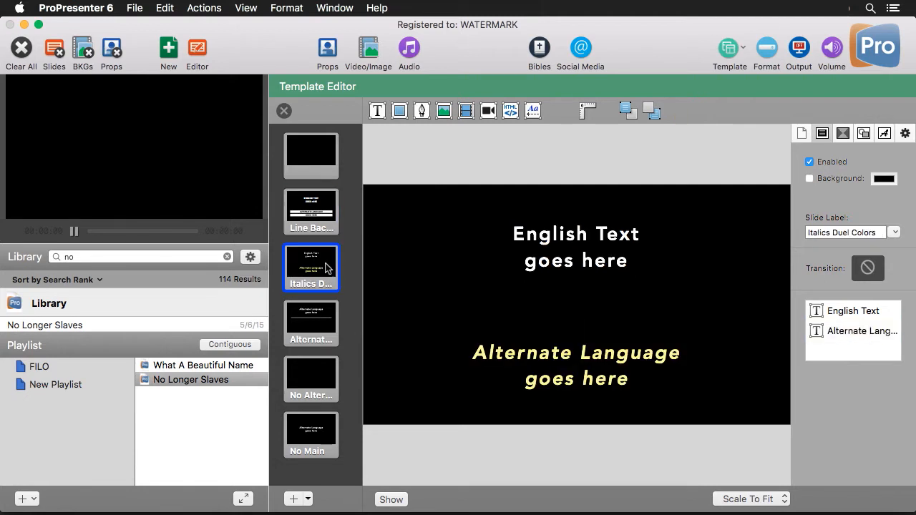
mouse_move(349, 322)
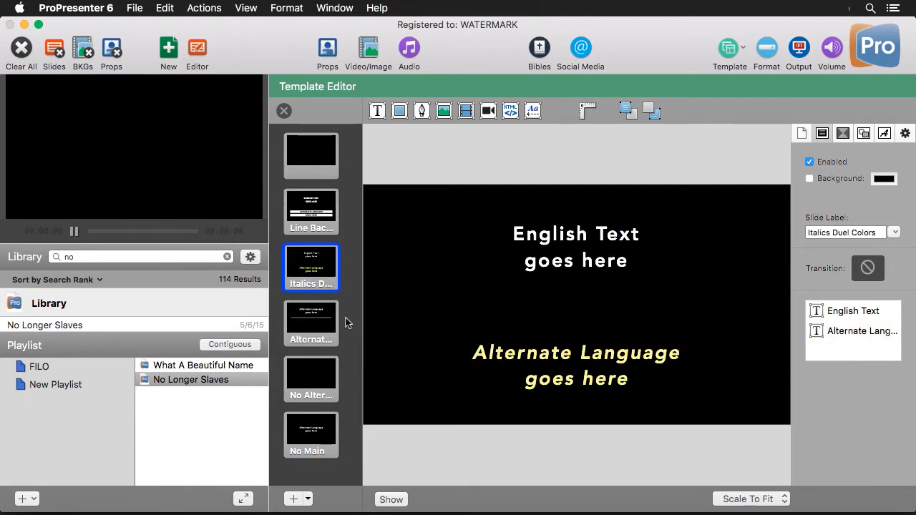
mouse_move(319, 320)
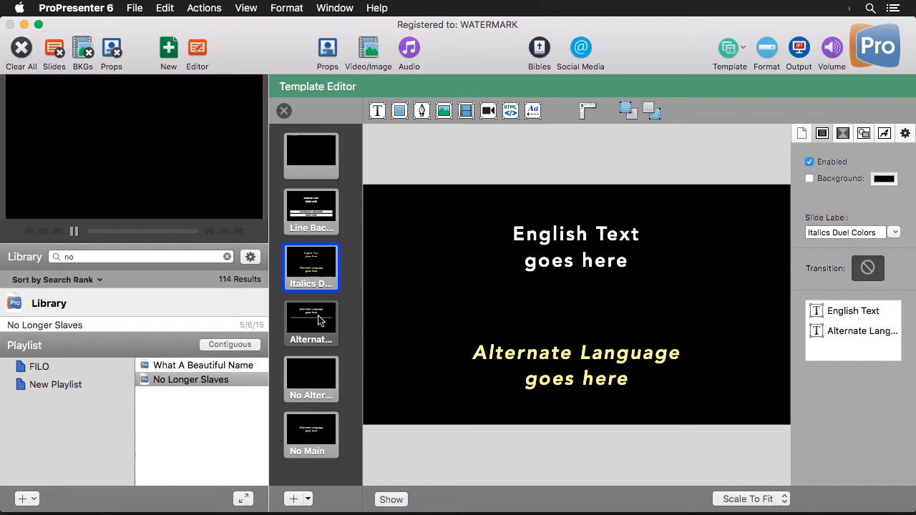
left_click(310, 322)
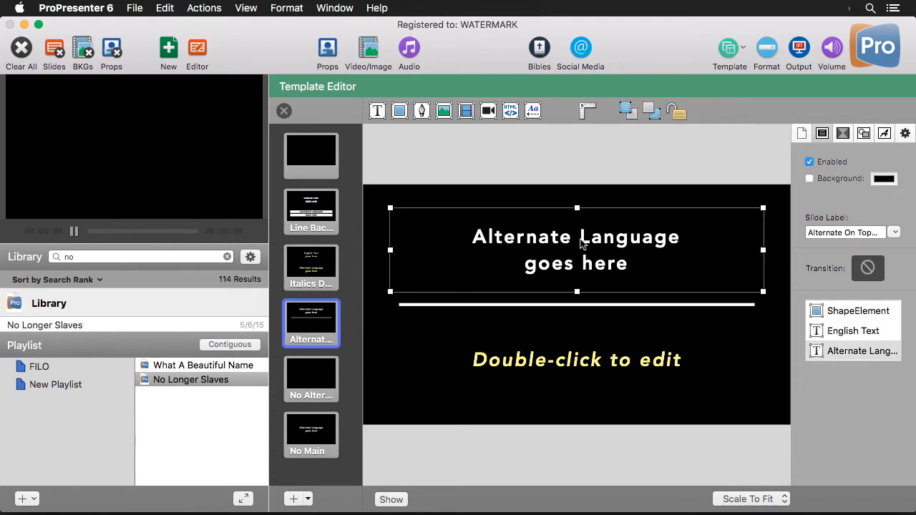
mouse_move(727, 287)
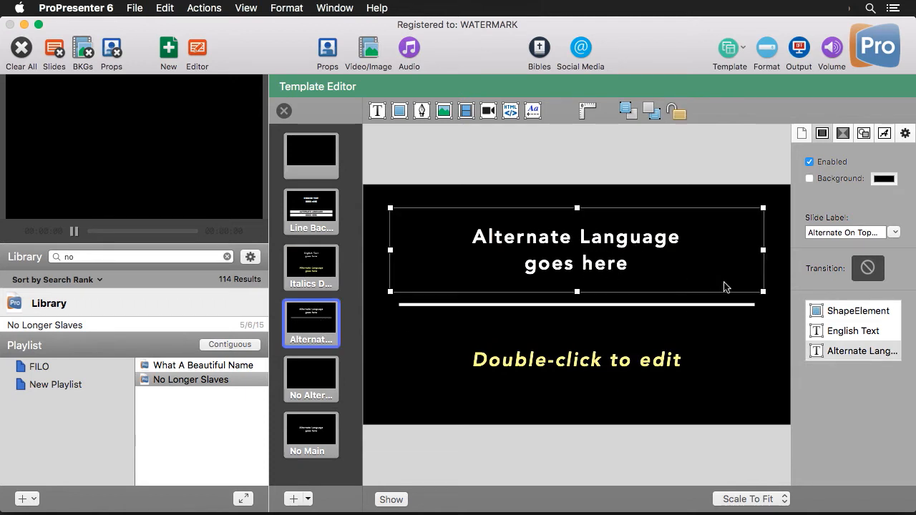
mouse_move(594, 201)
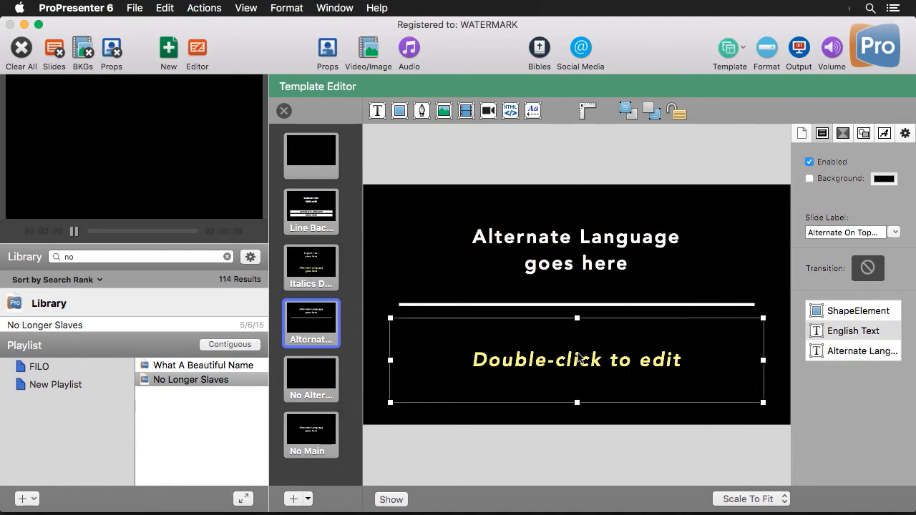
mouse_move(860, 333)
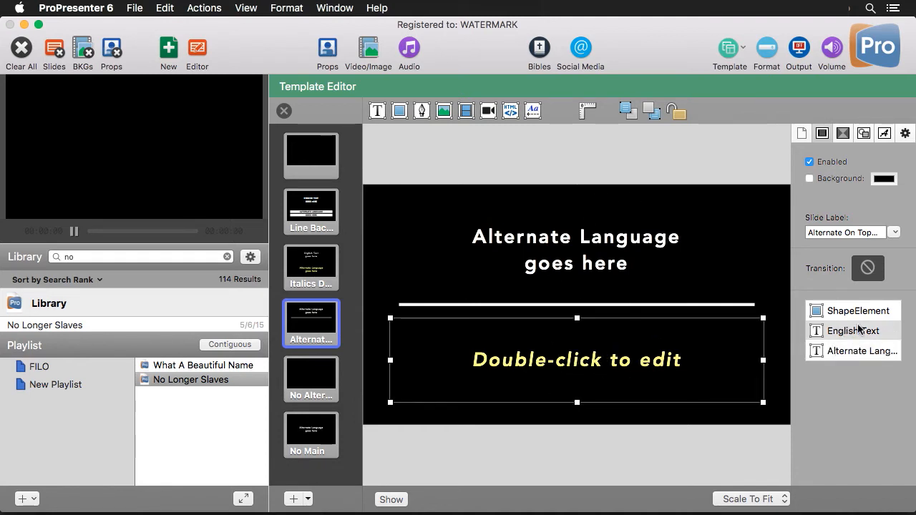
mouse_move(859, 333)
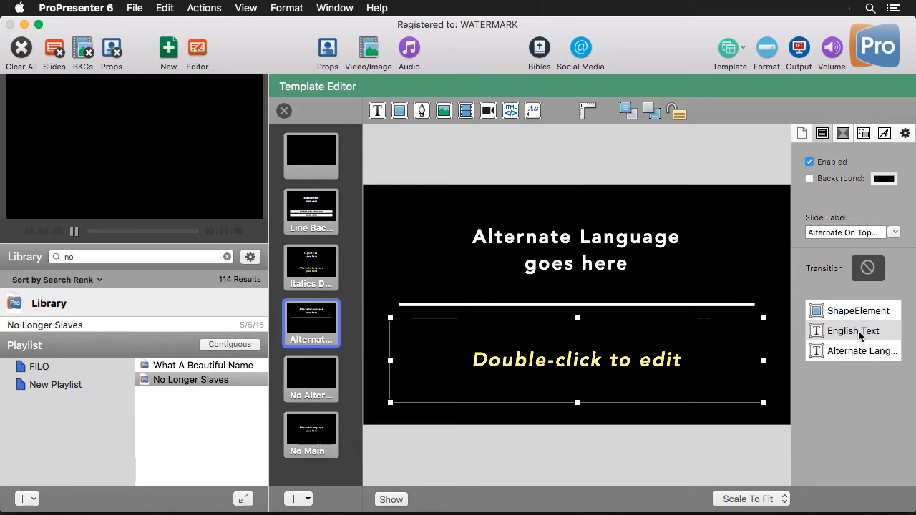
mouse_move(828, 331)
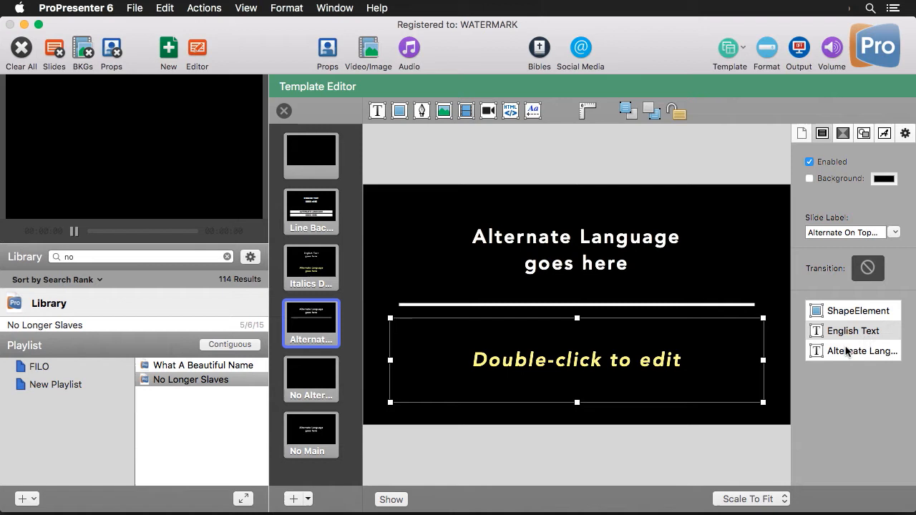
left_click(862, 351)
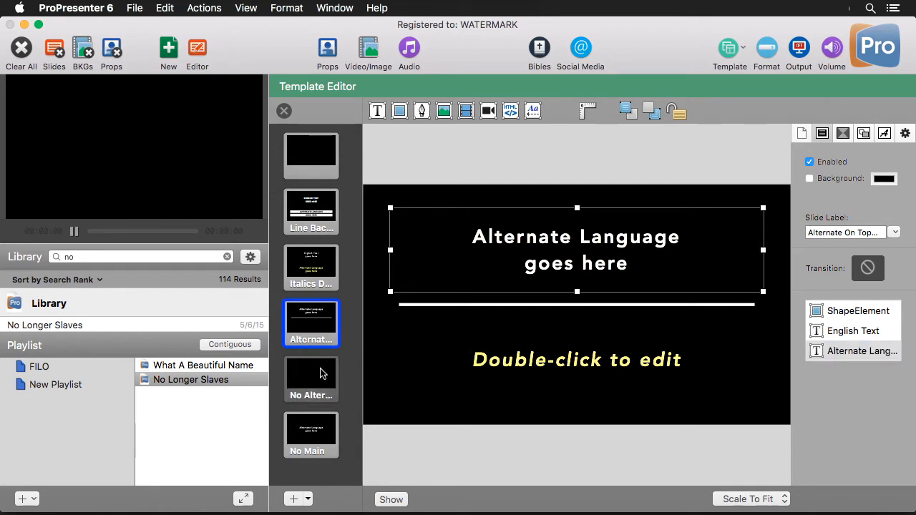
Inspect the No Alternate and No Main templates' text objects and leave the Template Editor
left_click(311, 379)
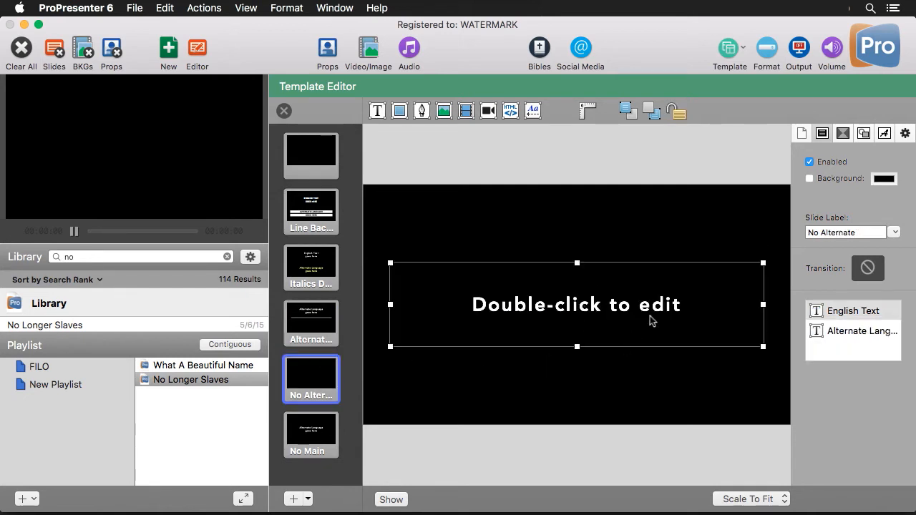
mouse_move(570, 361)
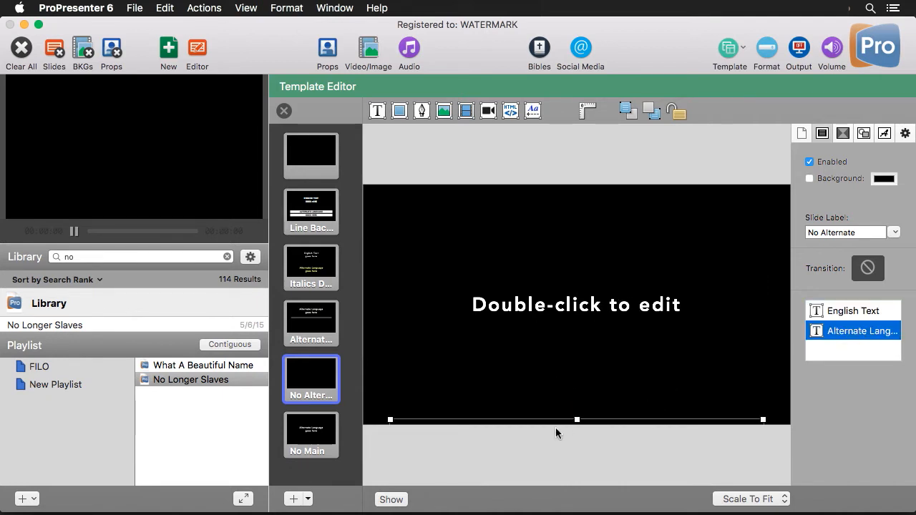
mouse_move(595, 425)
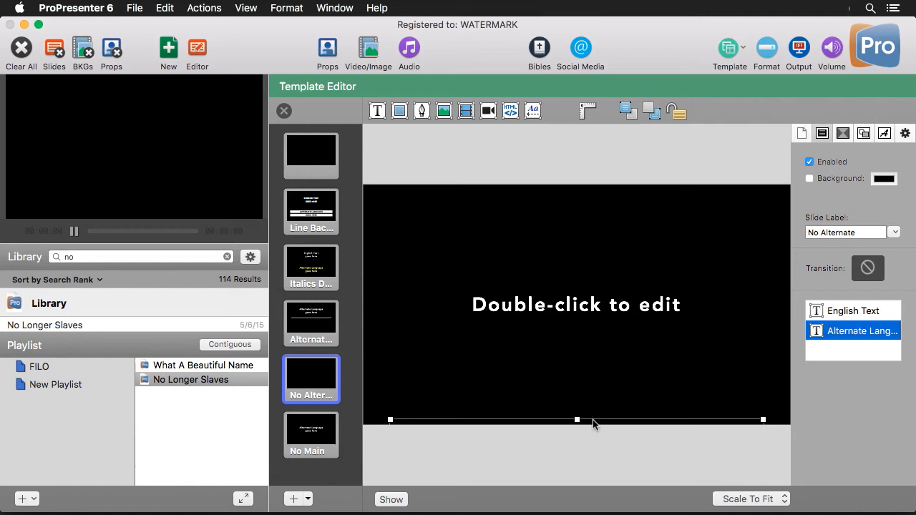
mouse_move(573, 282)
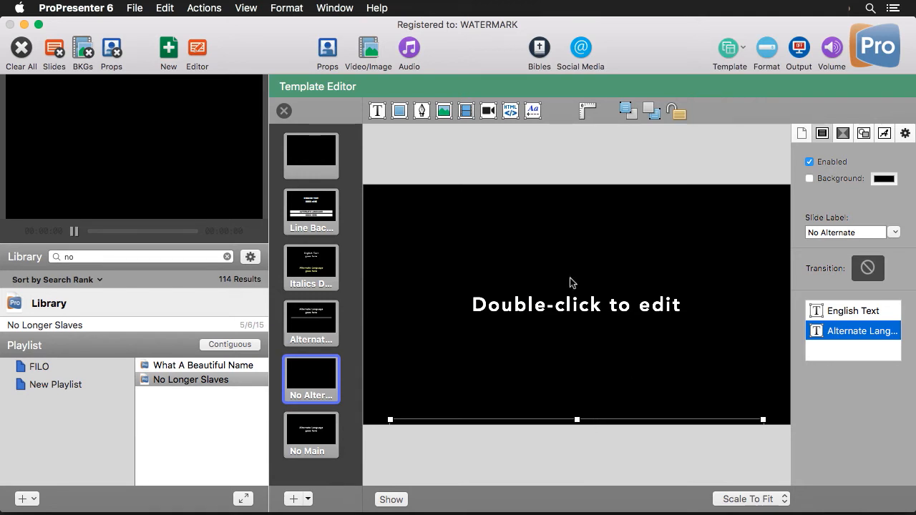
mouse_move(570, 272)
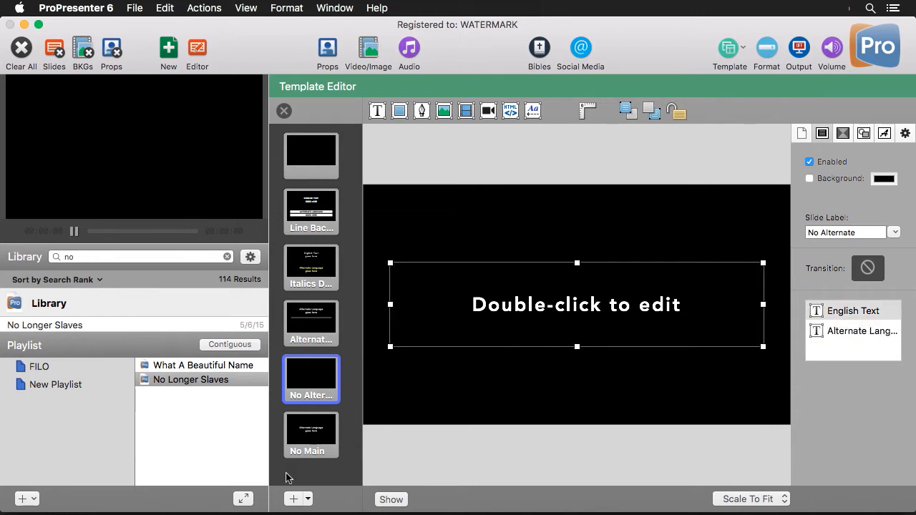
left_click(310, 435)
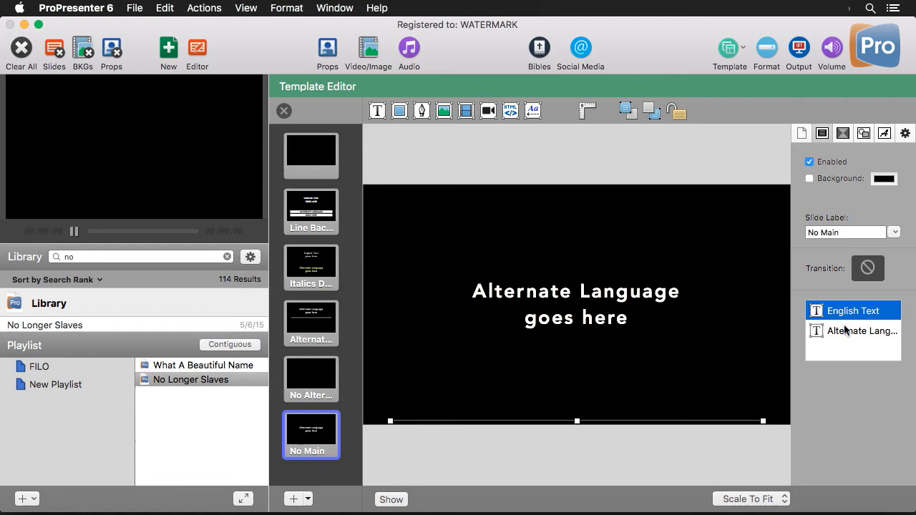
left_click(853, 311)
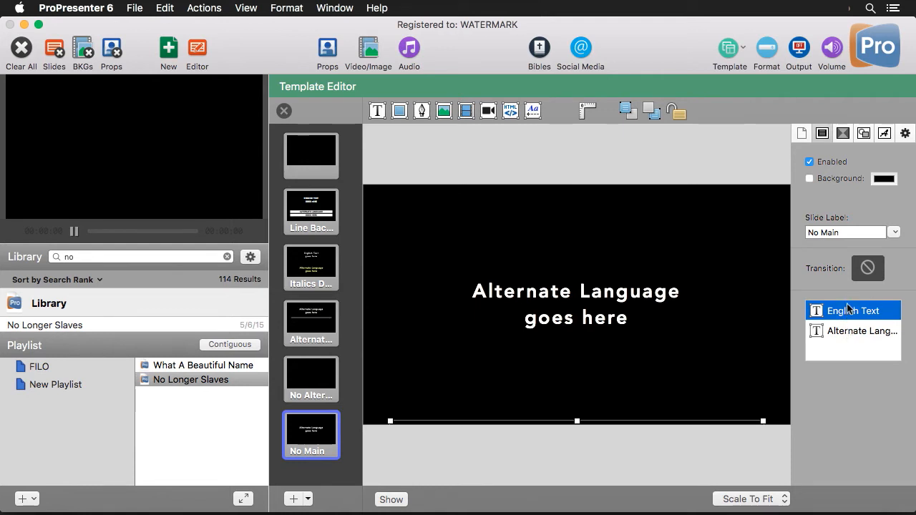
mouse_move(852, 321)
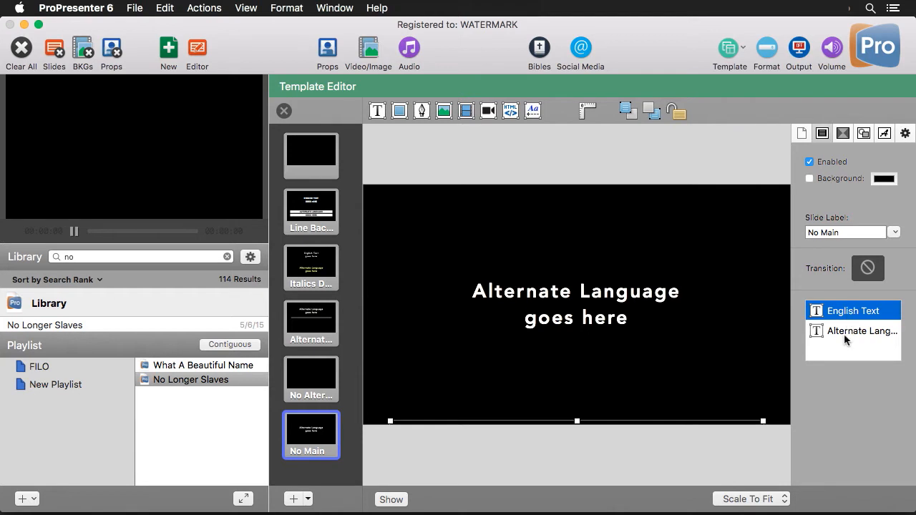
mouse_move(836, 335)
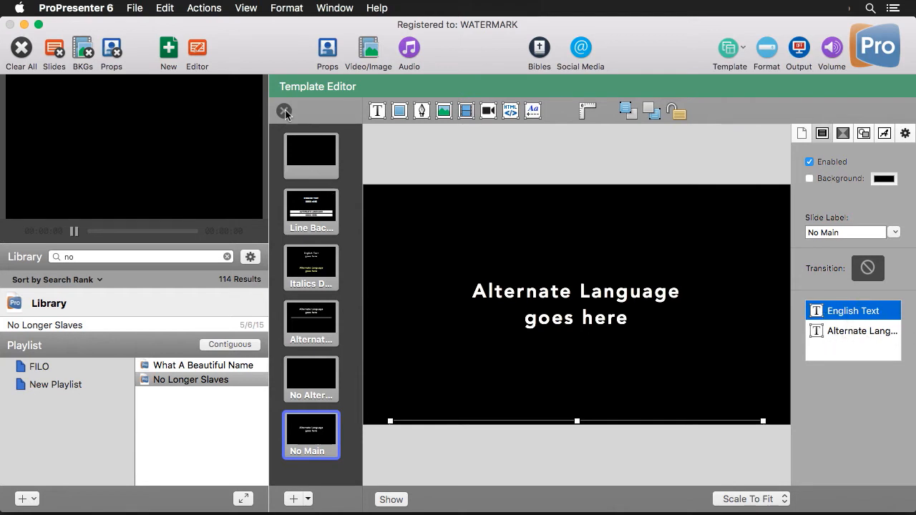
left_click(284, 111)
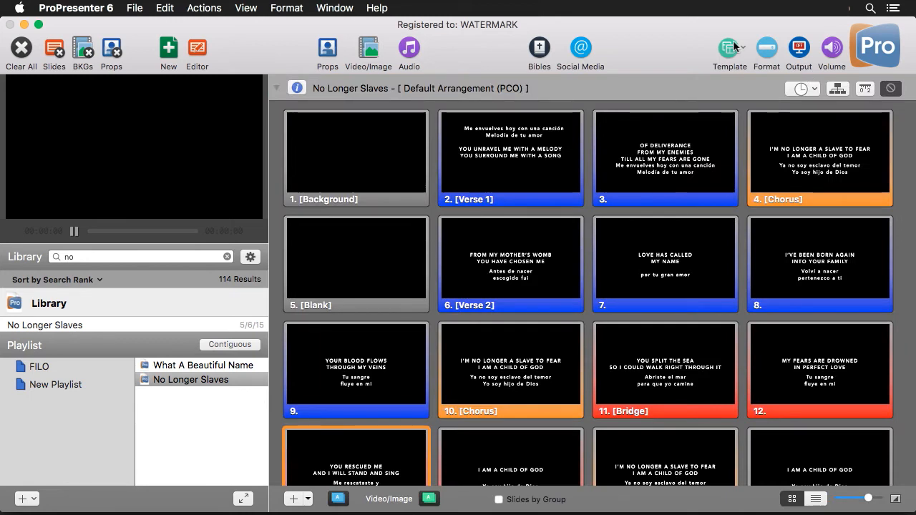
Try Tutorial templates, ending with Alternate On Top + Bar applied to the song slides
left_click(730, 48)
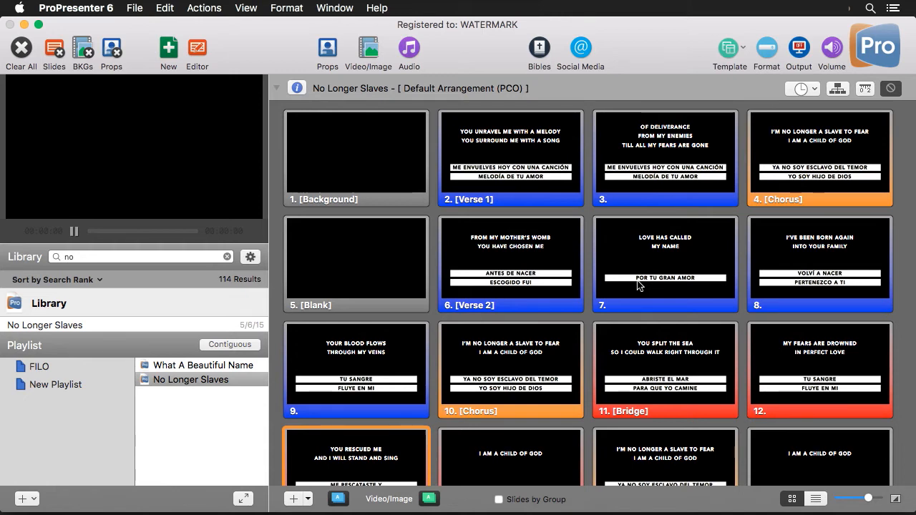
left_click(730, 47)
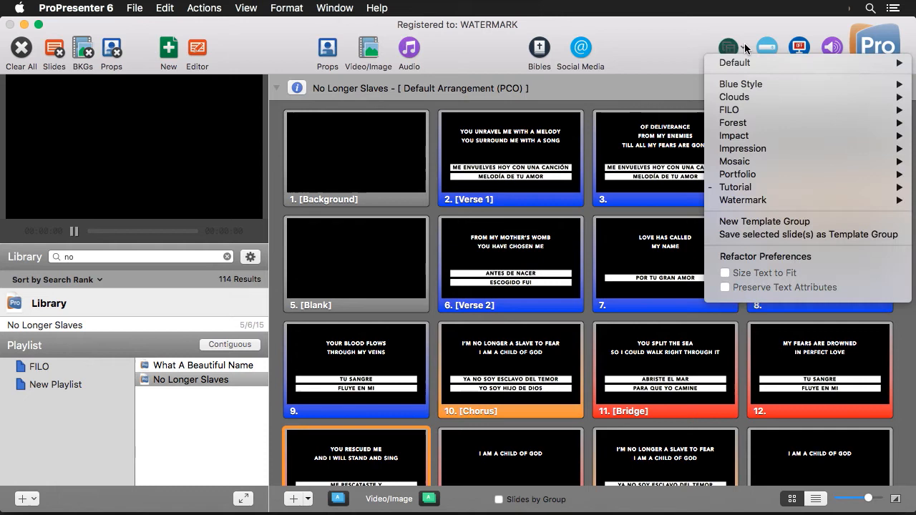
mouse_move(736, 186)
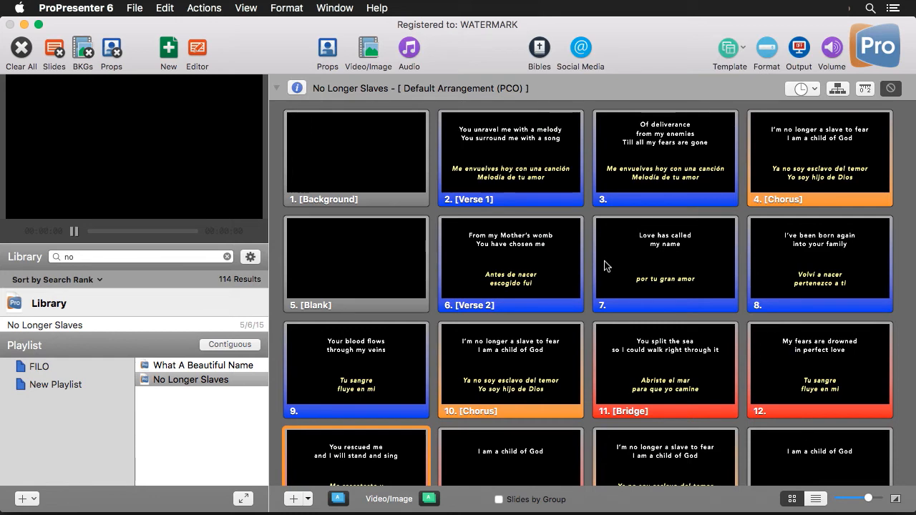
left_click(731, 47)
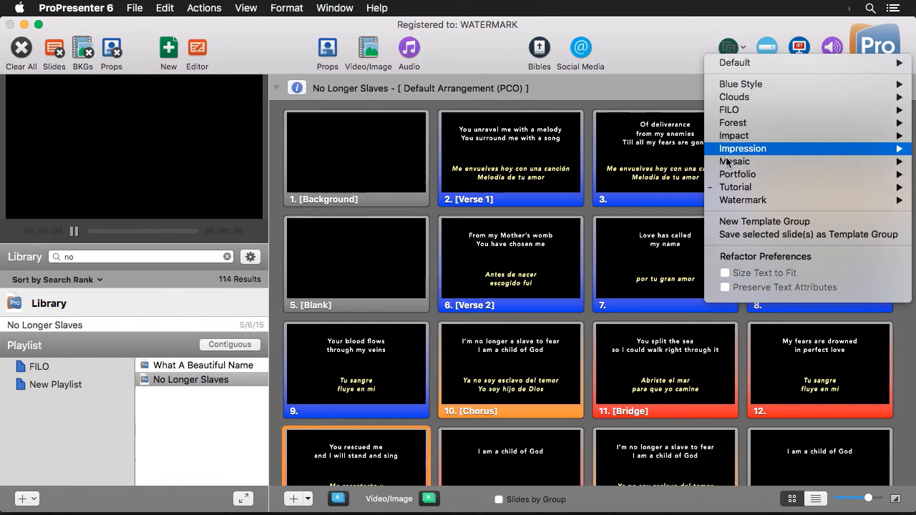
mouse_move(736, 186)
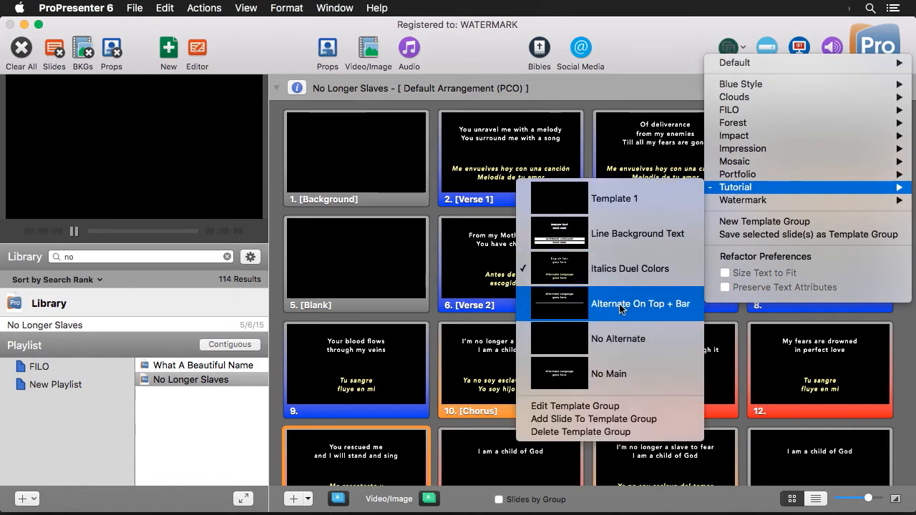
left_click(641, 303)
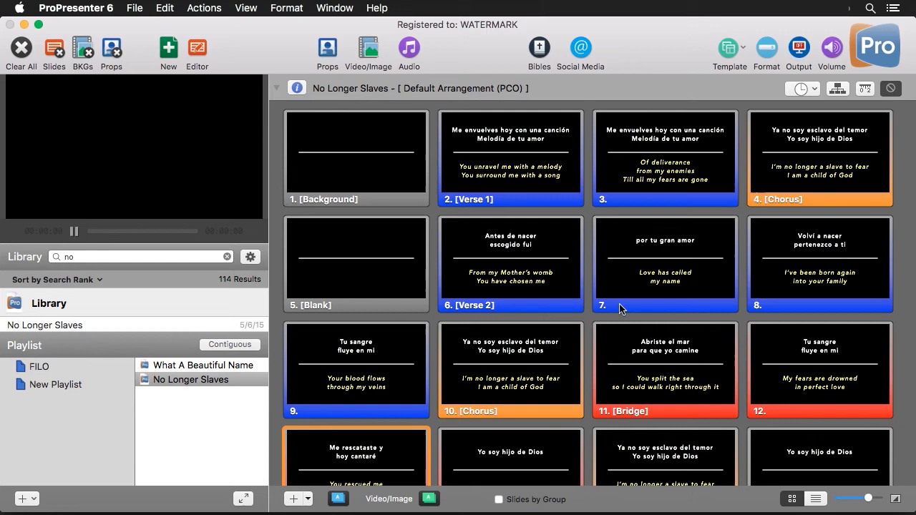
left_click(741, 47)
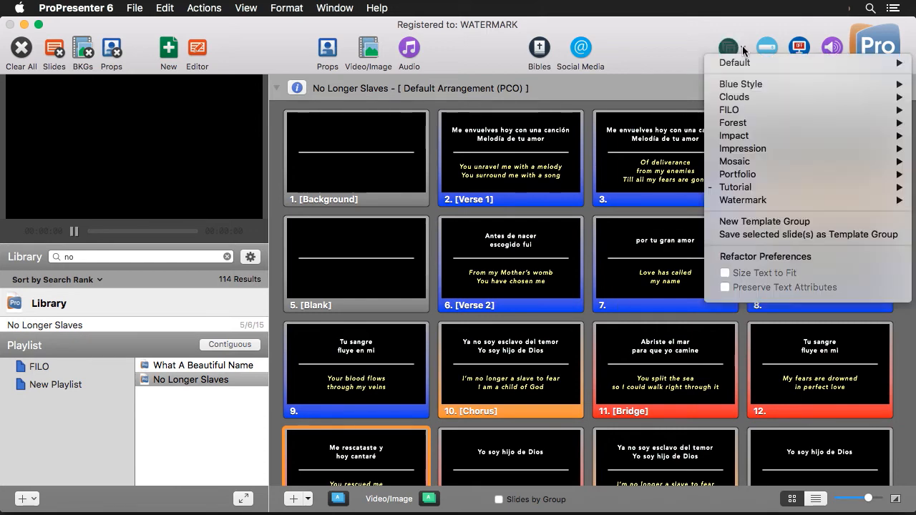
mouse_move(736, 186)
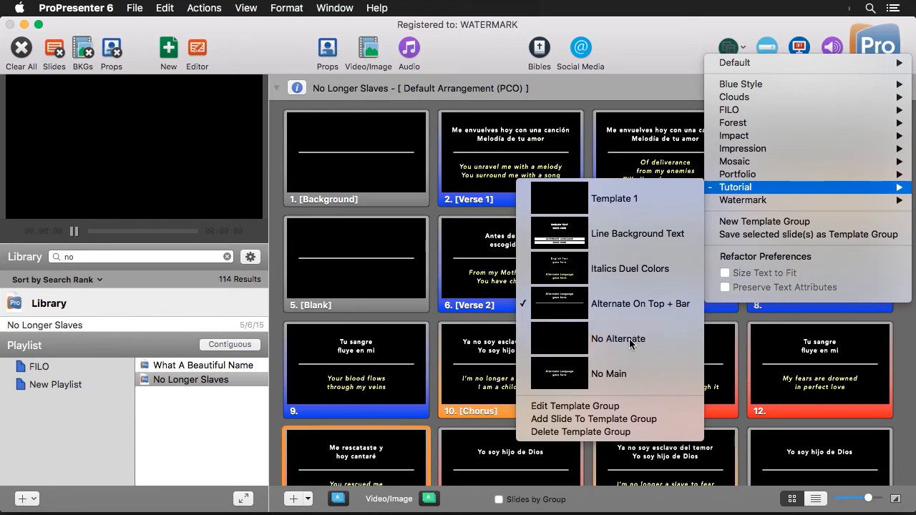
Try the No Main template, then apply Italics Duel Colors to the slides
left_click(619, 338)
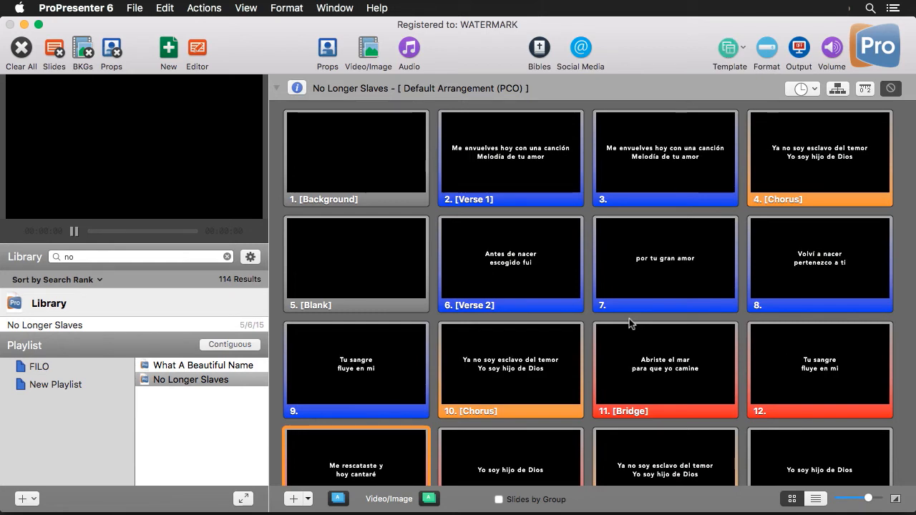
mouse_move(748, 49)
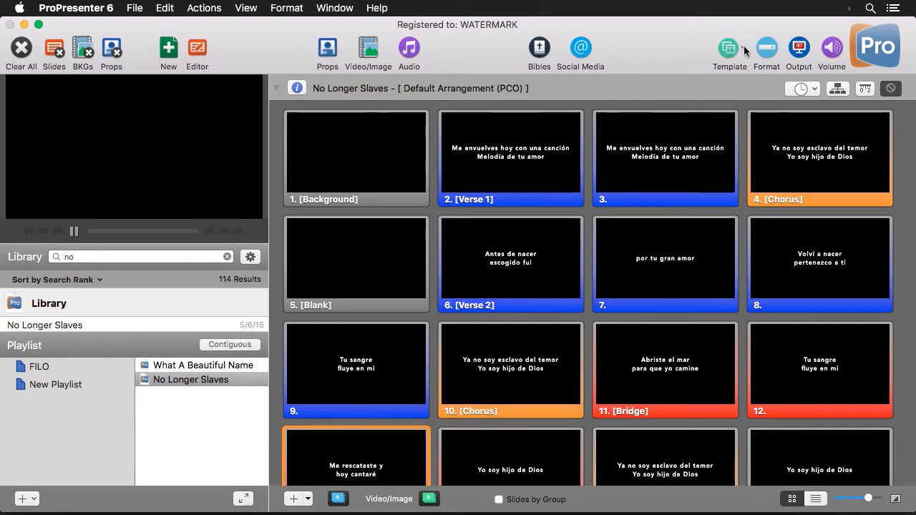
left_click(730, 48)
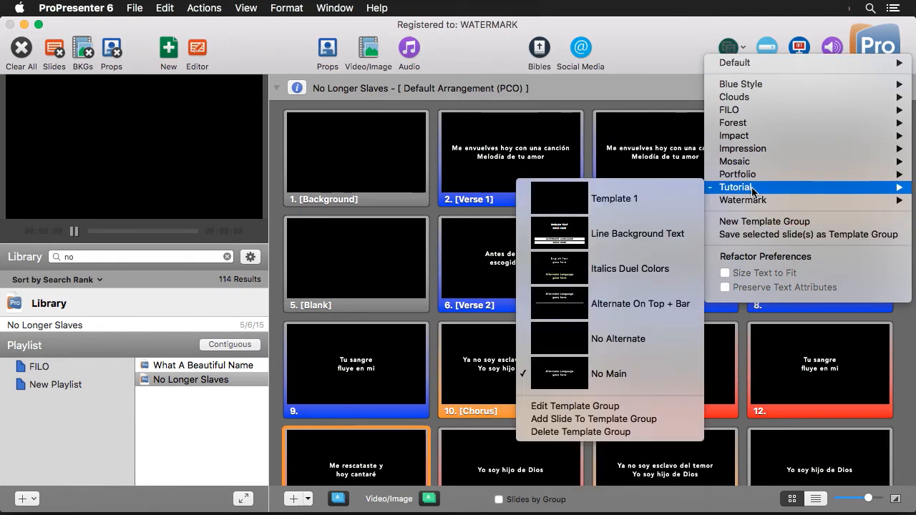
mouse_move(613, 275)
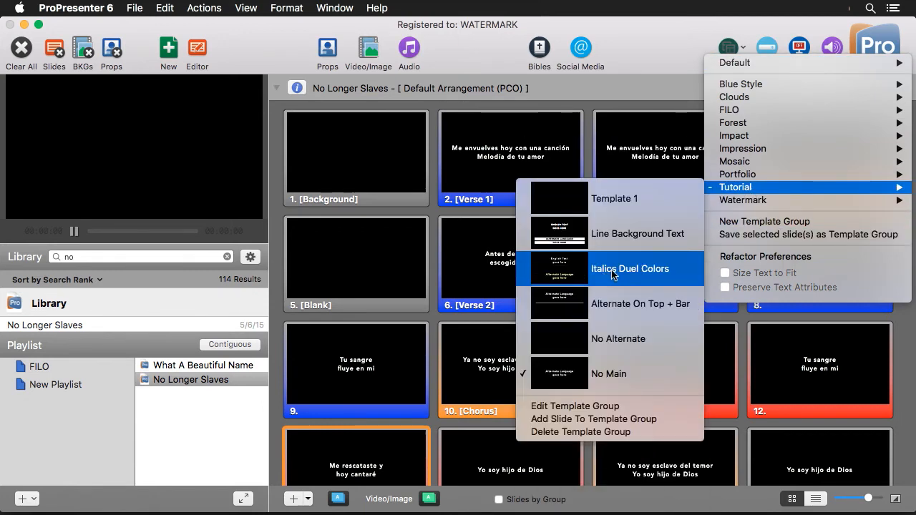
left_click(630, 269)
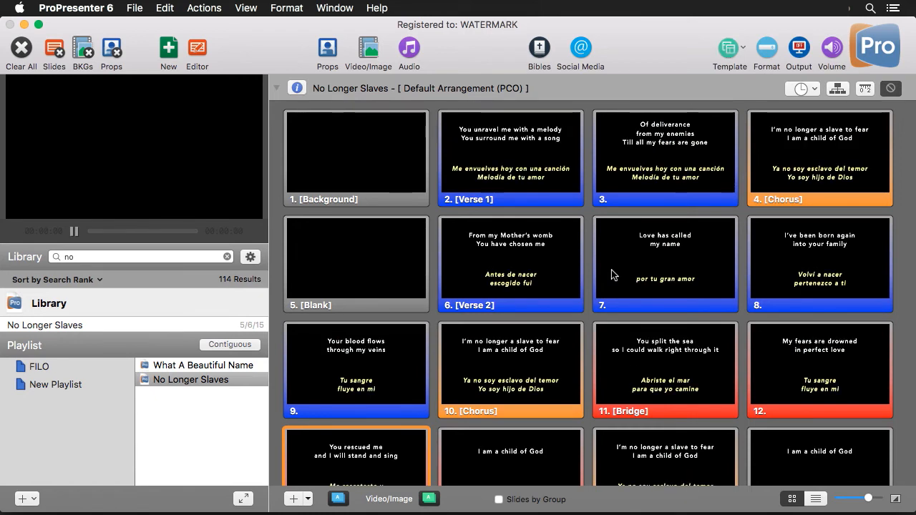
left_click(730, 46)
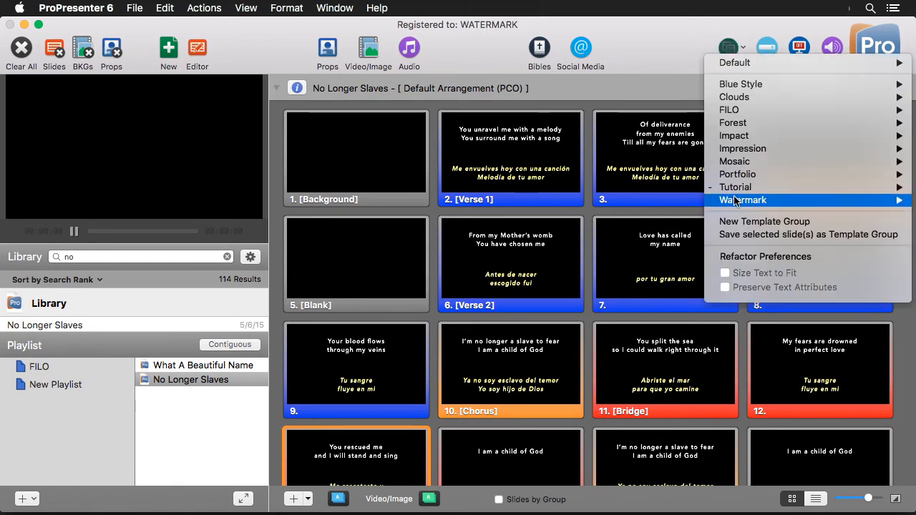
mouse_move(736, 187)
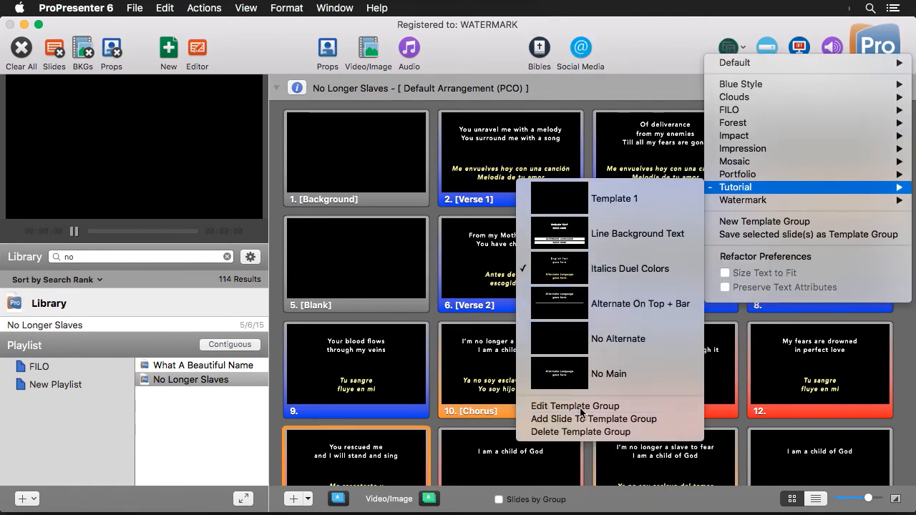
Make the template's English box left-aligned all caps and the alternate box right-aligned italic
left_click(575, 407)
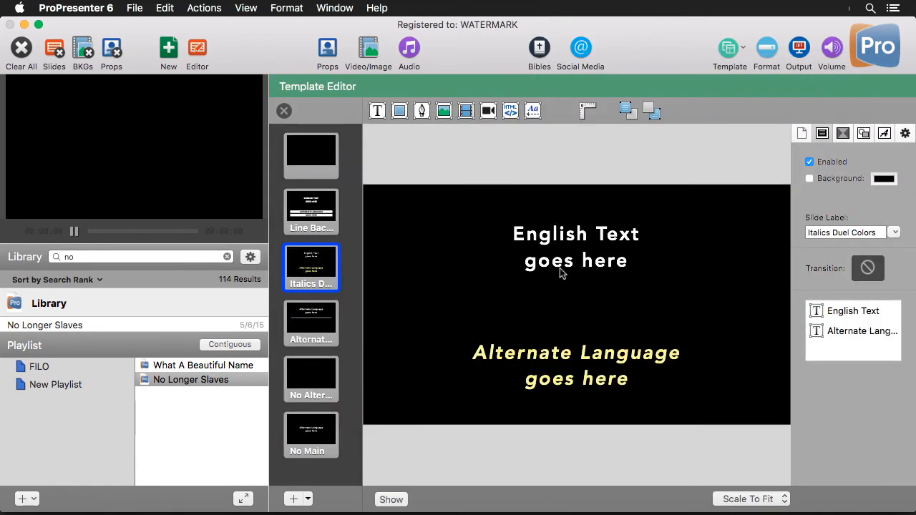
left_click(575, 246)
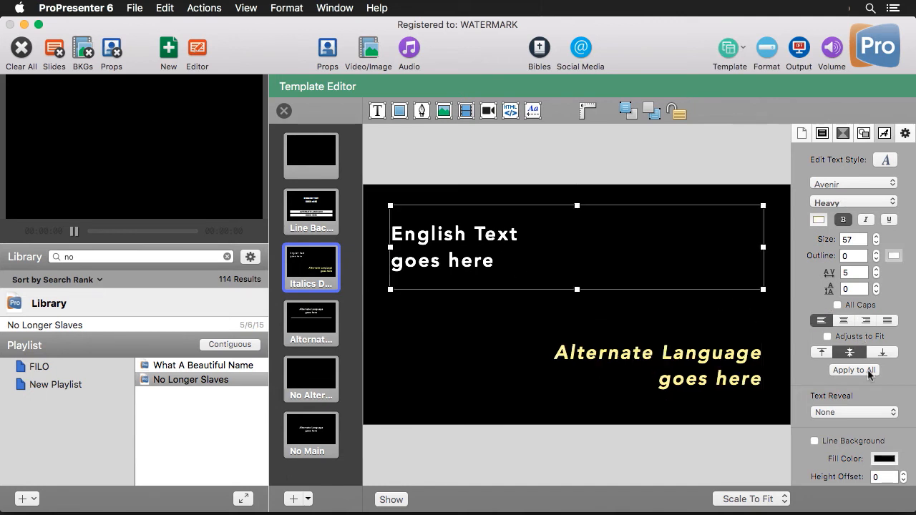
left_click(836, 304)
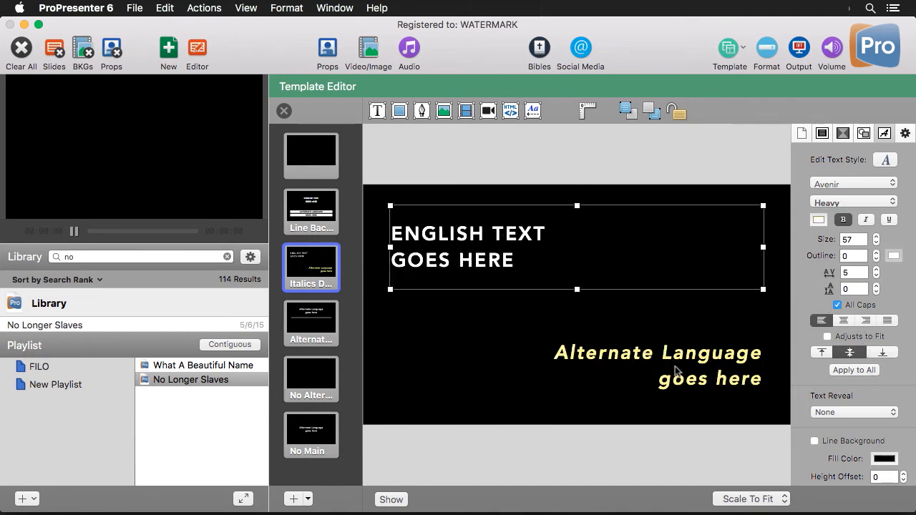
mouse_move(699, 375)
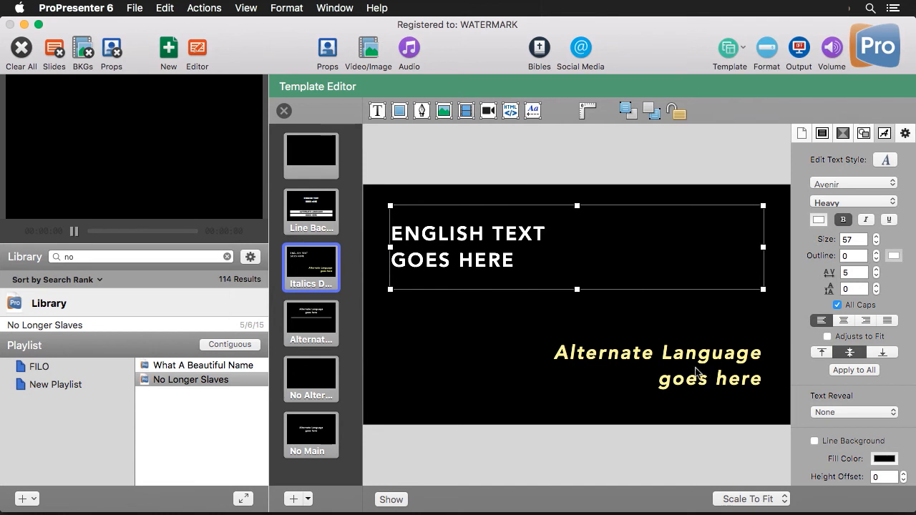
left_click(659, 365)
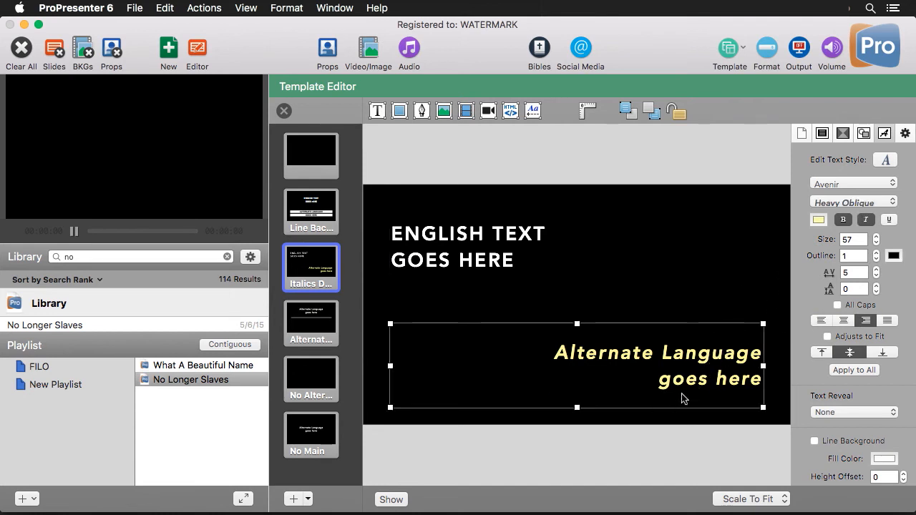
left_click(283, 112)
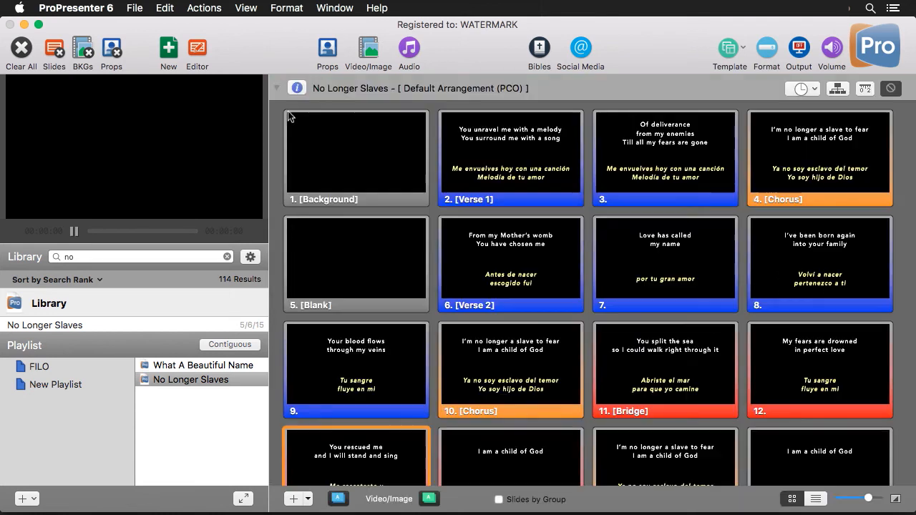
Reapply the edited Italics Duel Colors template to all No Longer Slaves slides
left_click(730, 47)
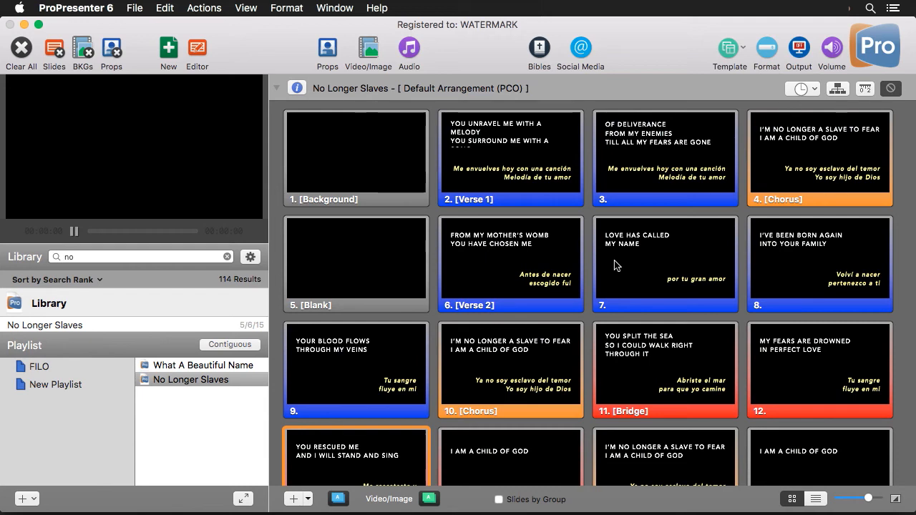
Peek at Verse 1 in Quick Edit and close it without changes
right_click(509, 151)
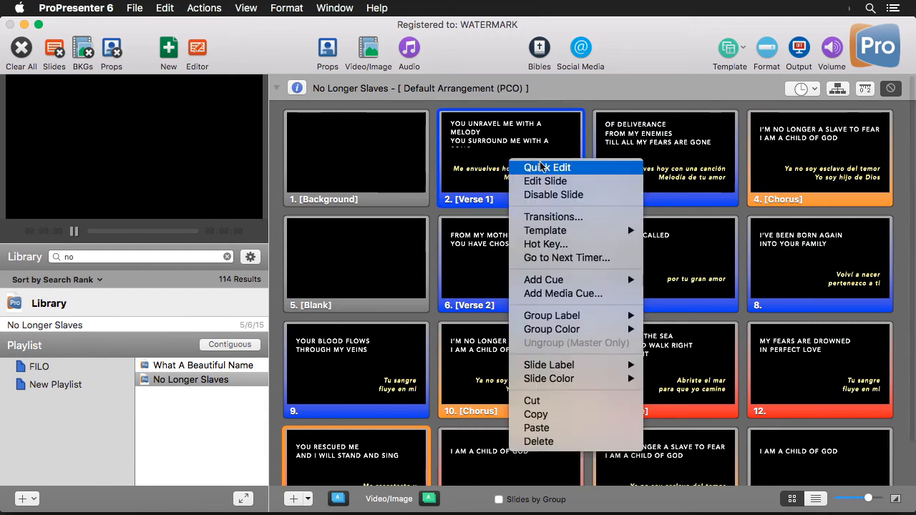
left_click(547, 168)
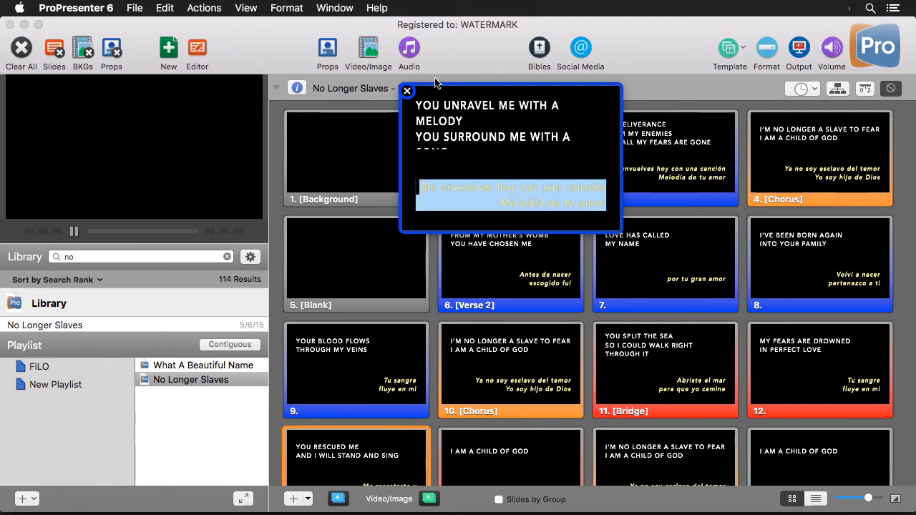
left_click(406, 92)
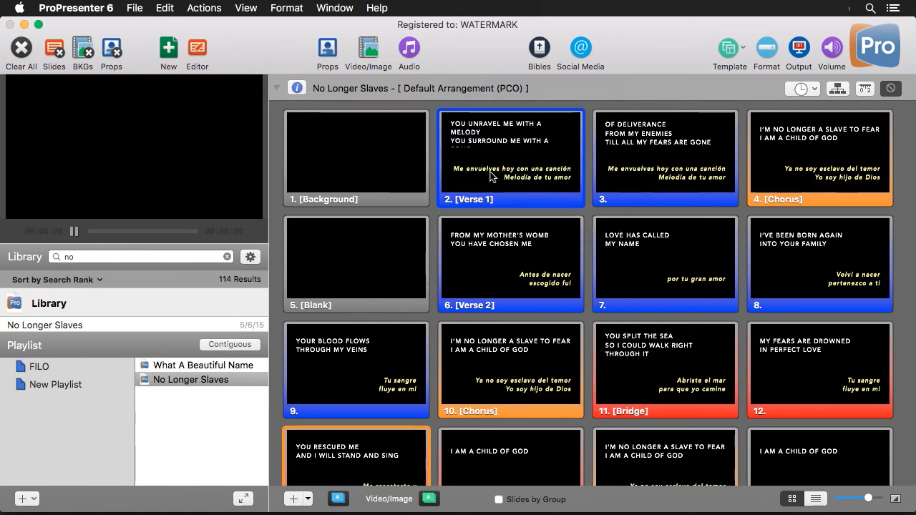
mouse_move(166, 21)
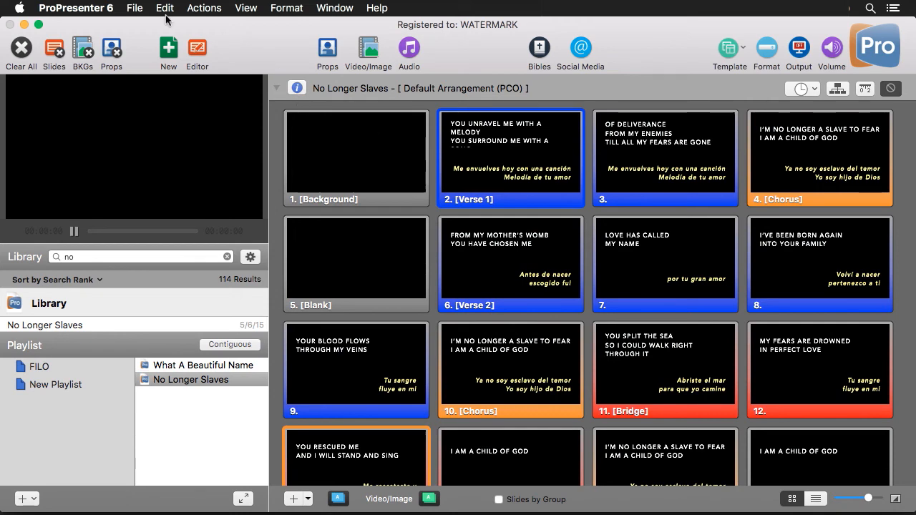
Show all the song's lyrics in the Reflow Editor
left_click(247, 8)
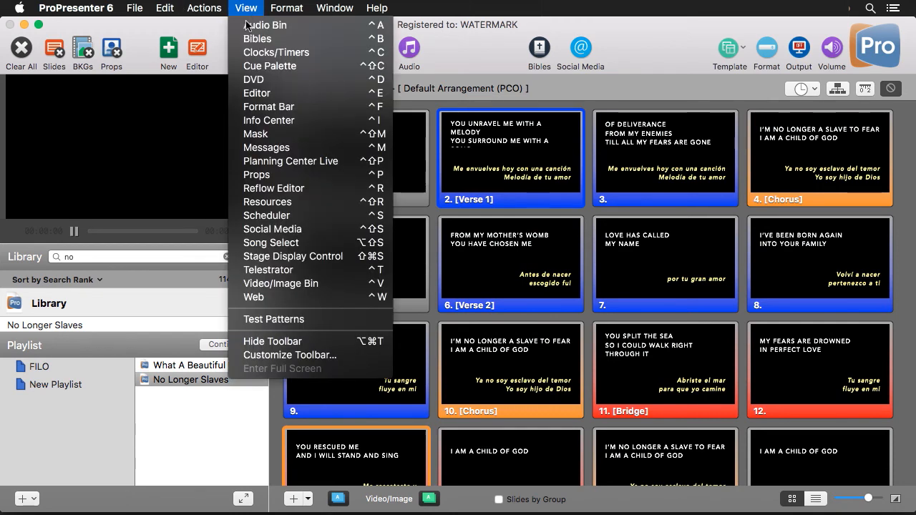
left_click(273, 189)
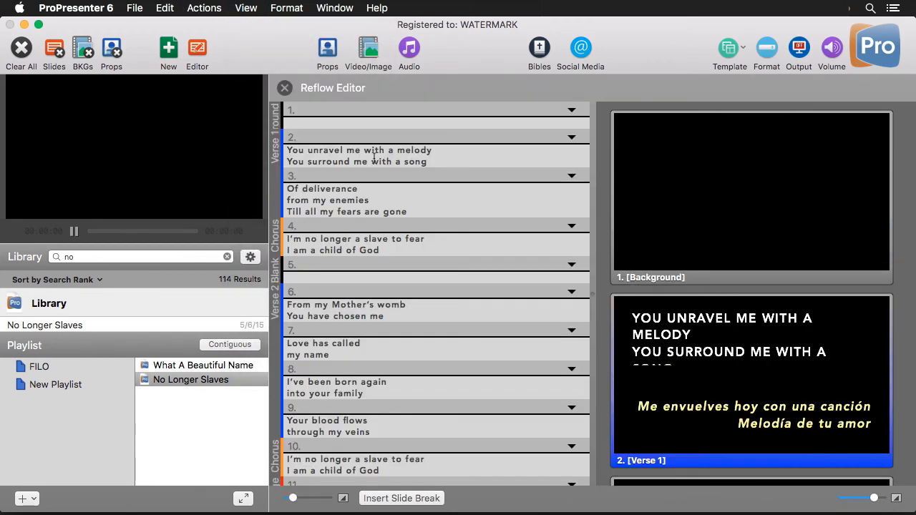
mouse_move(404, 186)
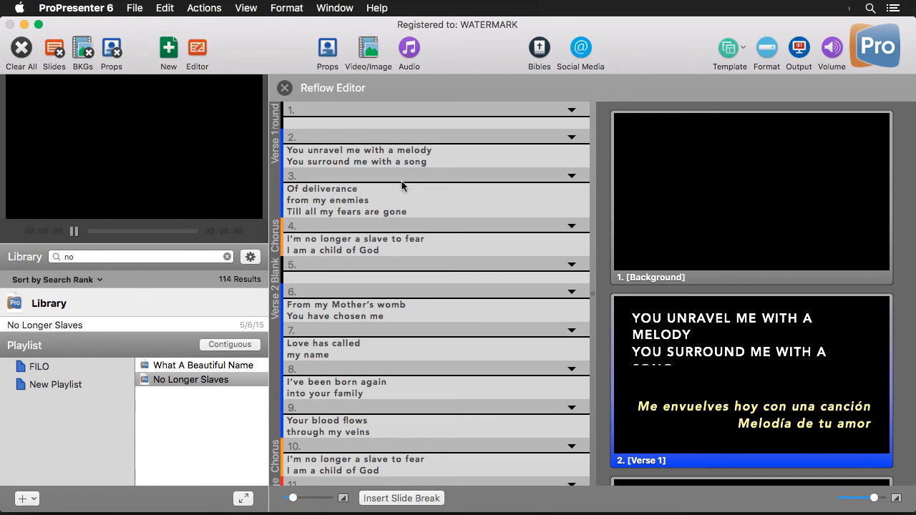